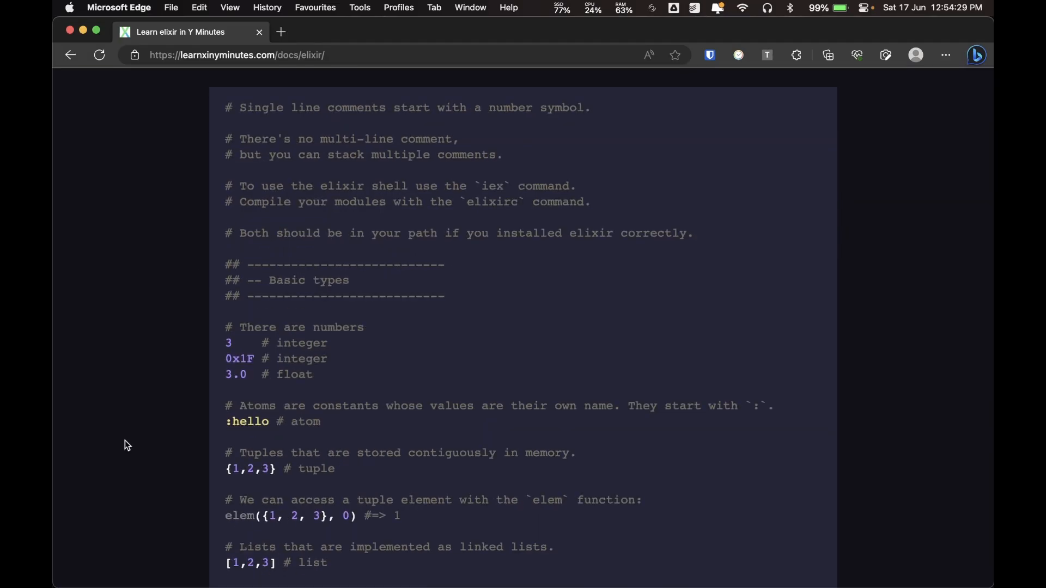
Step: Send ChatGPT the request for basic chat-app HTML and CSS, then scroll through its reply
scroll("down", 3)
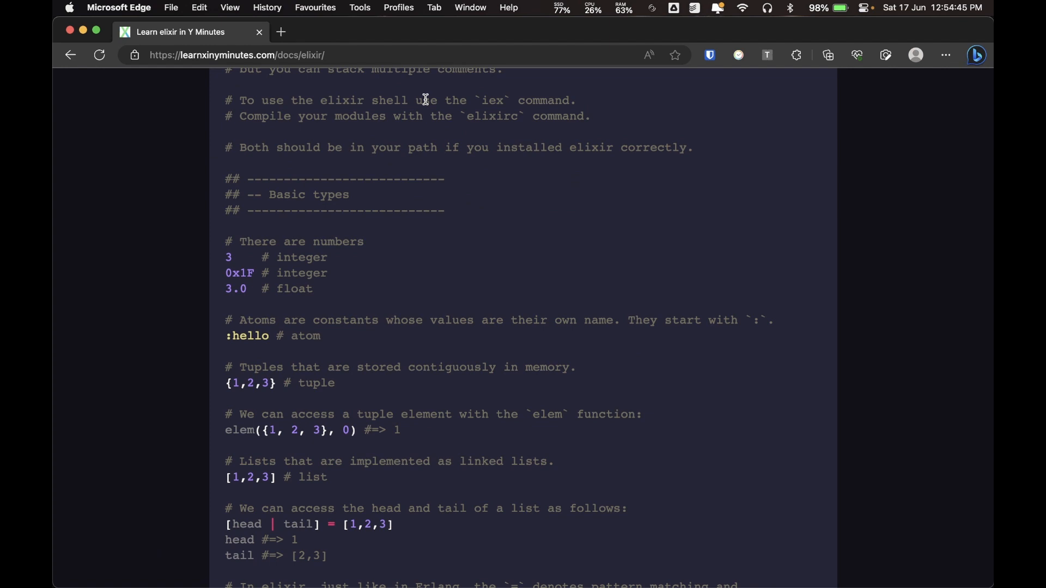
mouse_move(511, 148)
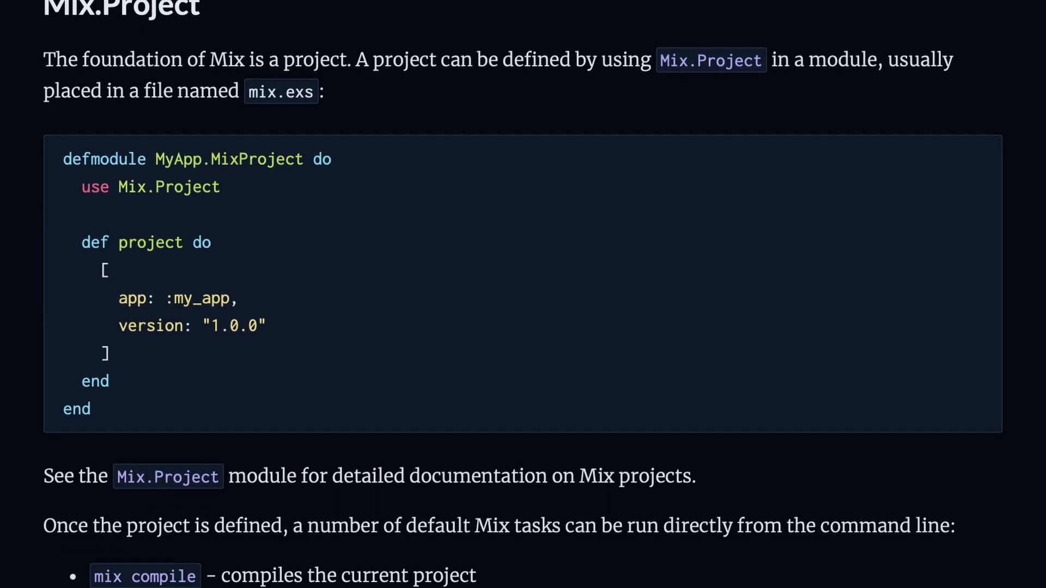
scroll("down", 3)
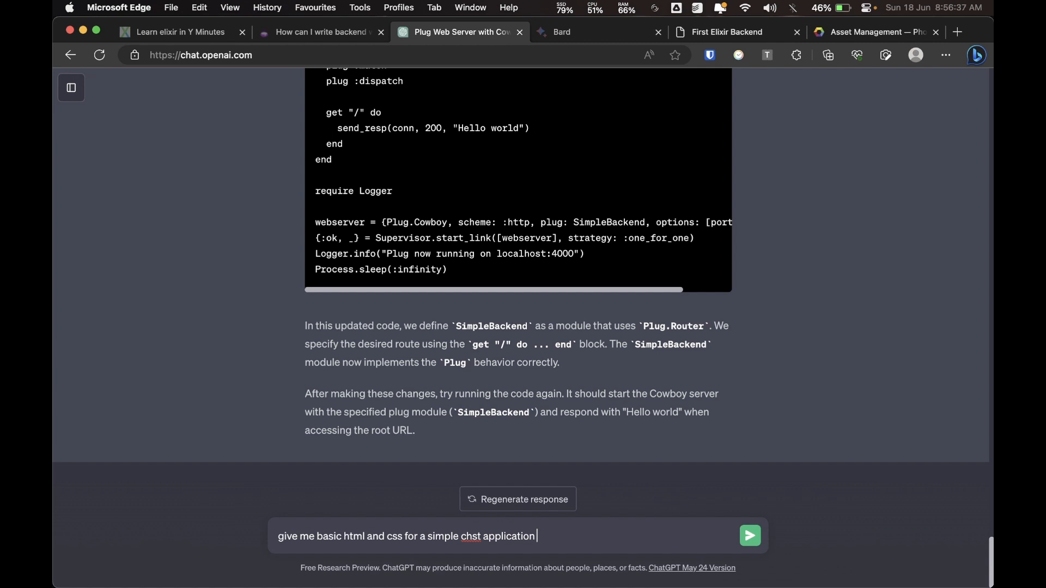
left_click(748, 536)
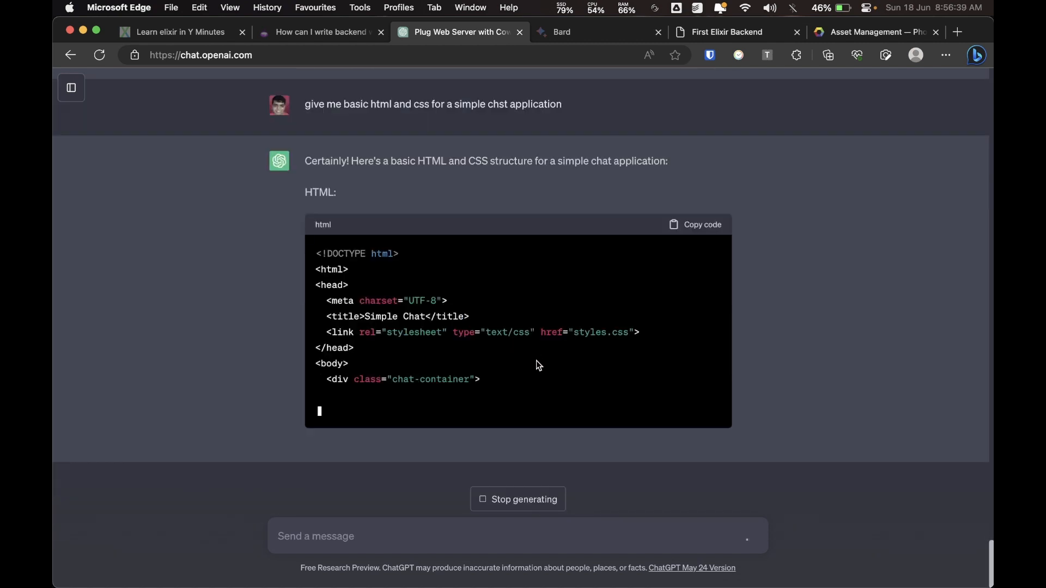
scroll("down", 3)
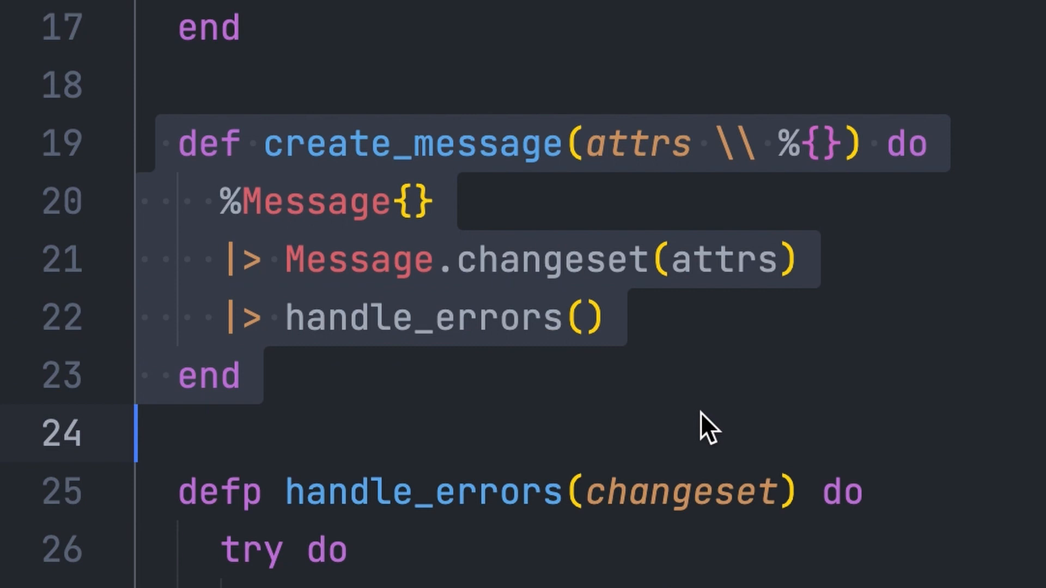
scroll("down", 3)
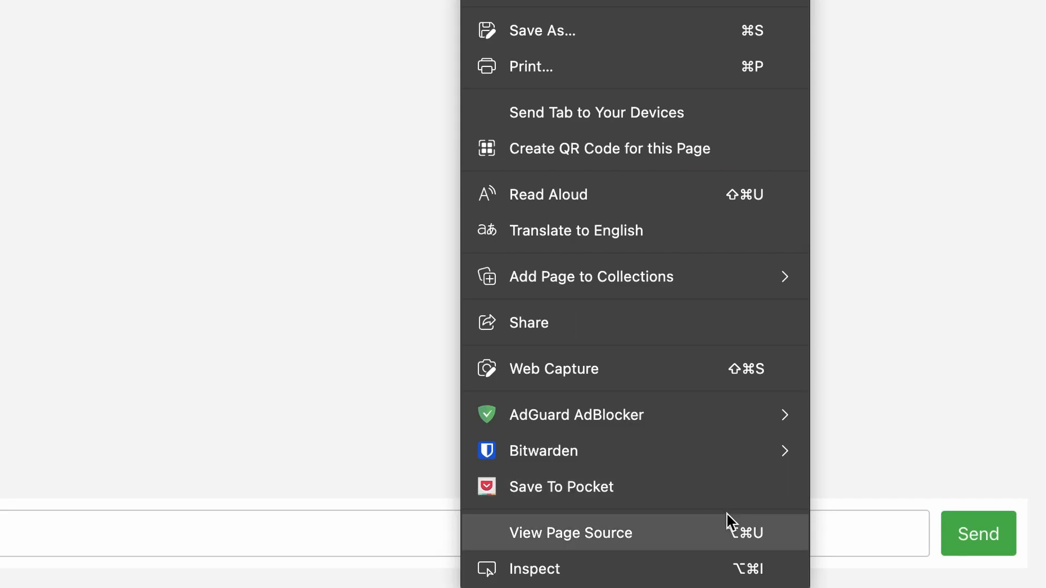
Step: View the page source of the chat app page
left_click(534, 569)
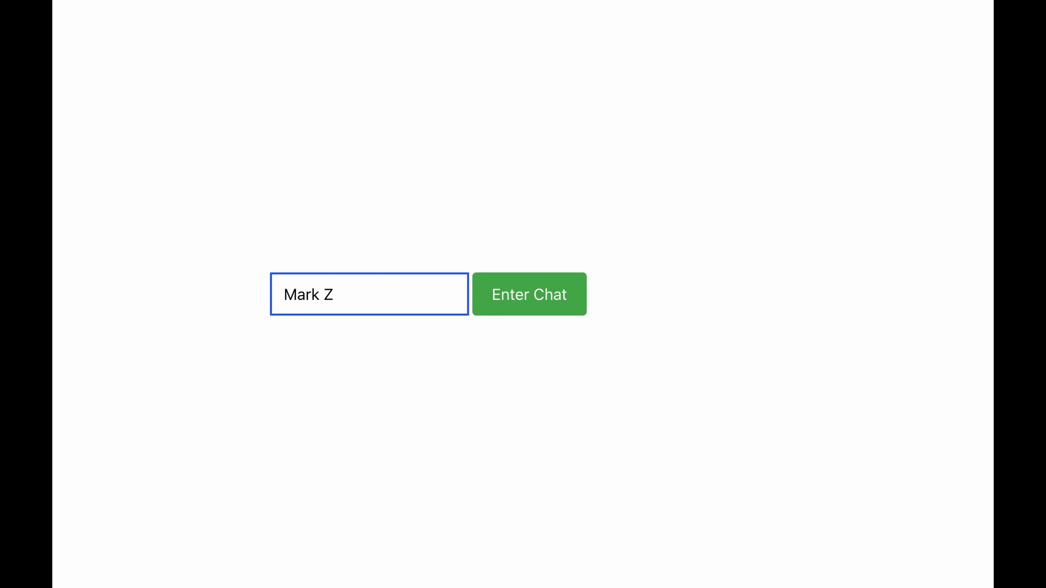
Step: Enter the chat app under the typed username and post a message to the feed
type("uckerbe")
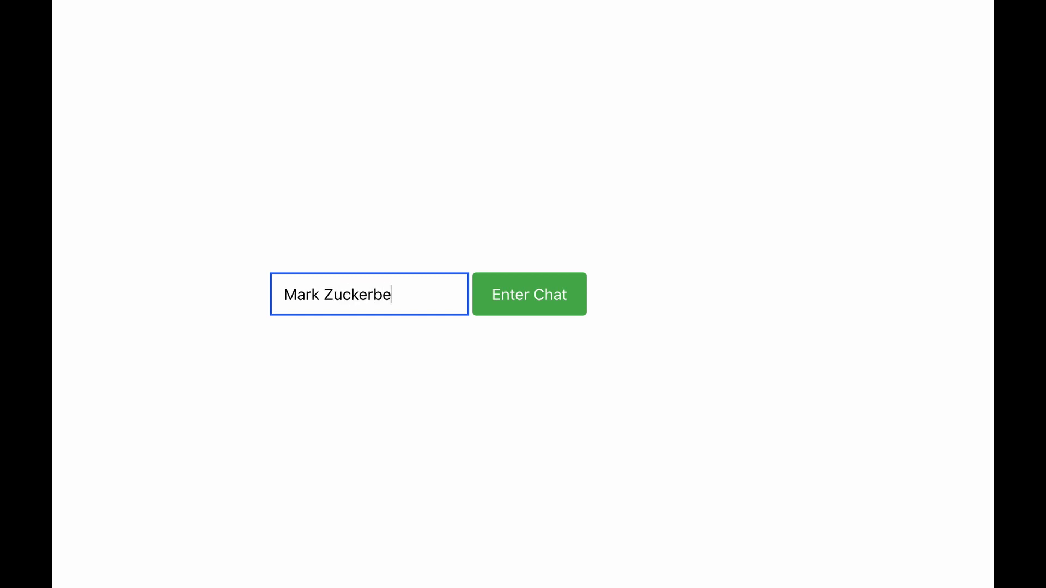
left_click(528, 294)
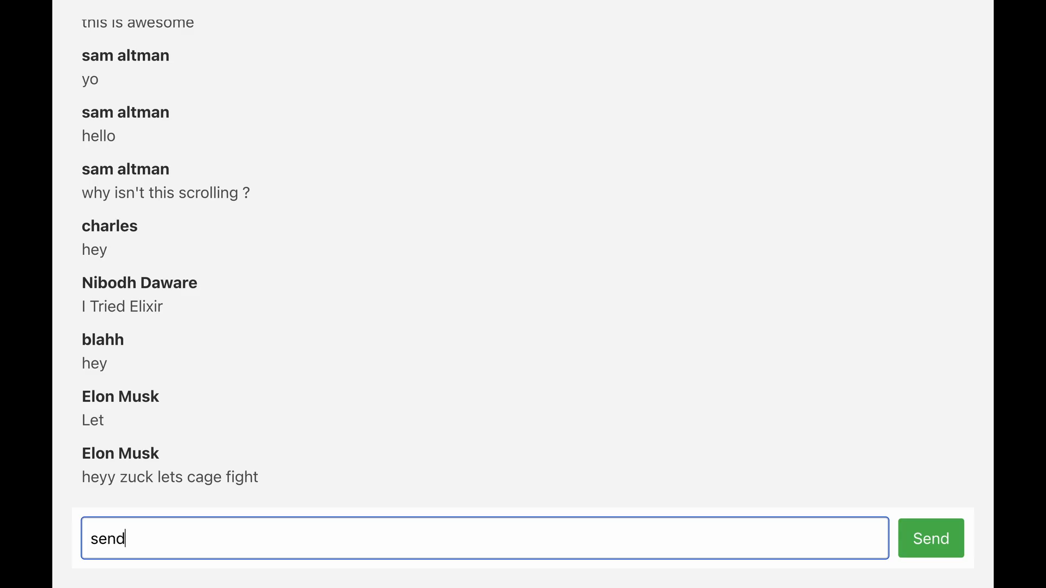
type("me loca")
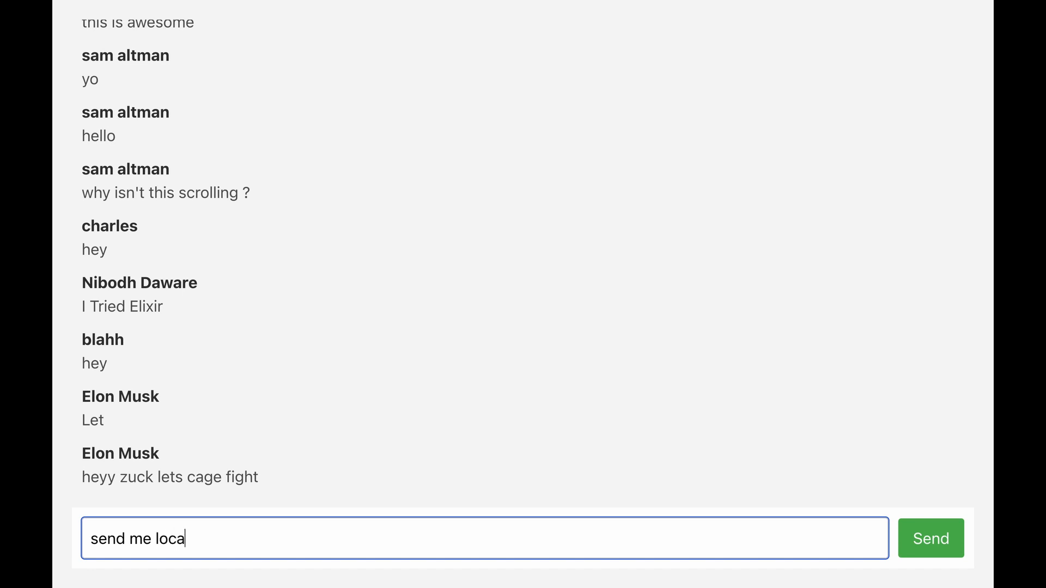
left_click(930, 538)
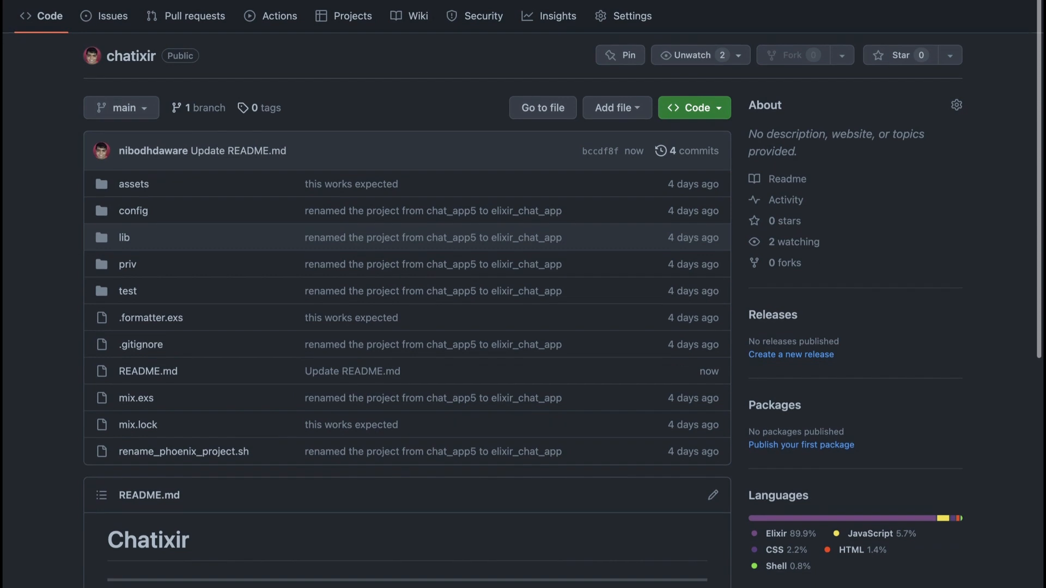
scroll("down", 3)
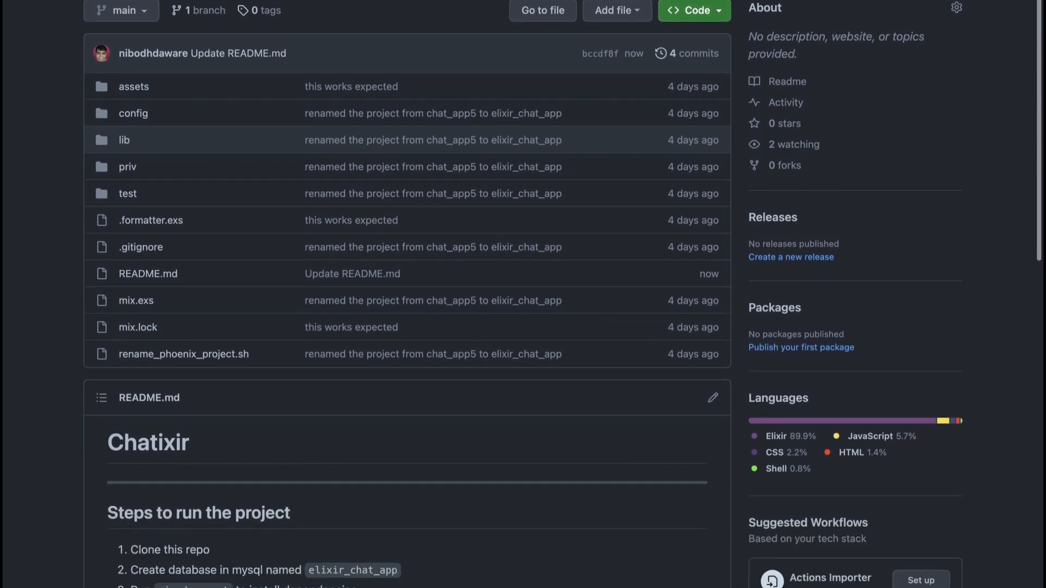
scroll("down", 3)
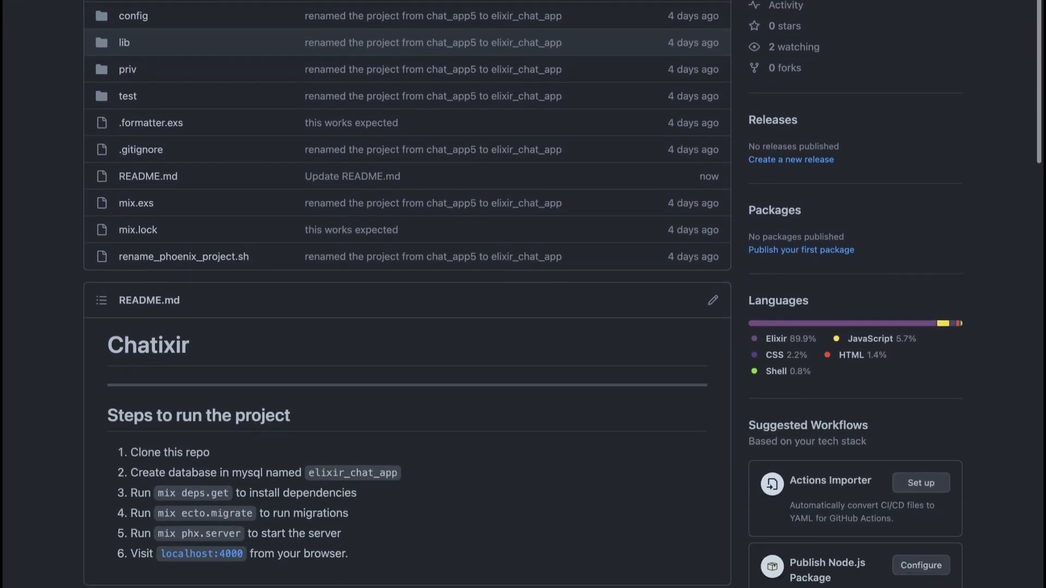